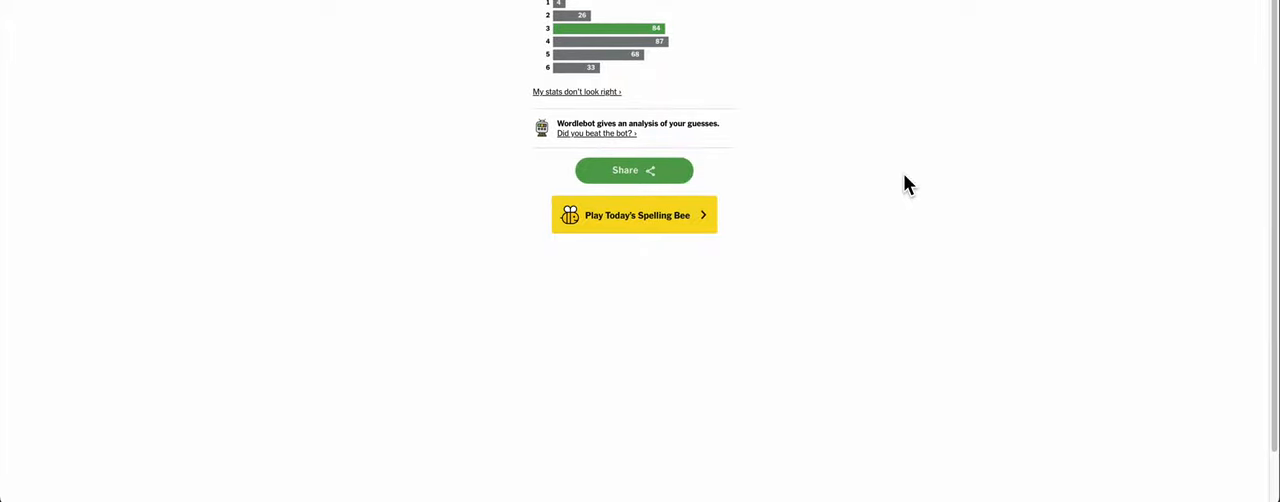
pyautogui.moveTo(662, 92)
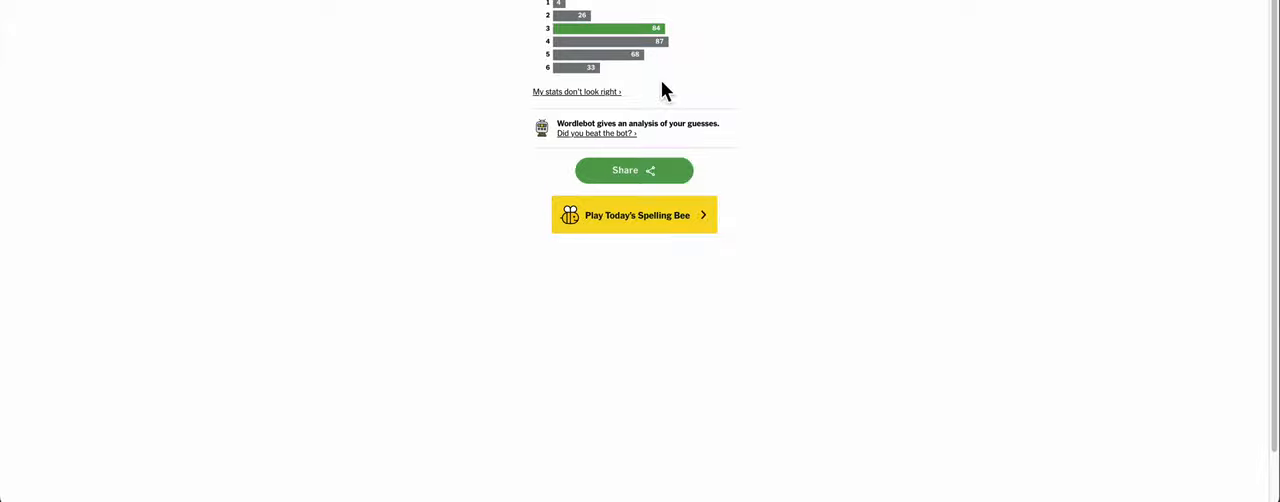
pyautogui.moveTo(920, 230)
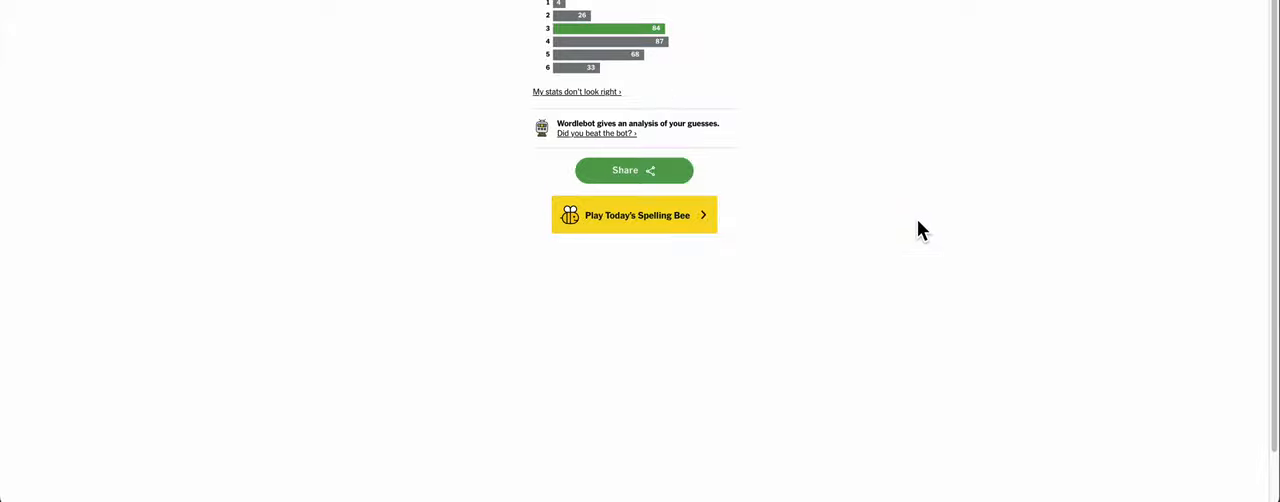